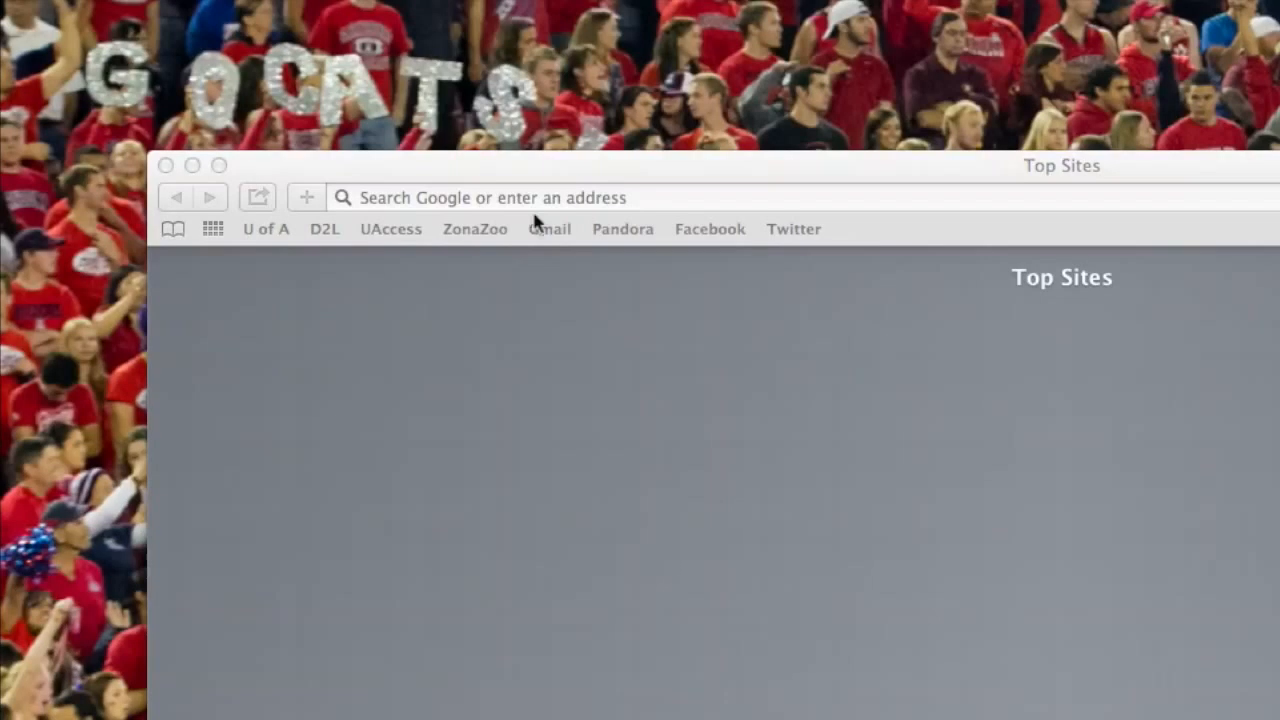
Load career.arizona.edu in Safari to reach the career services job postings page
type("career.arizo")
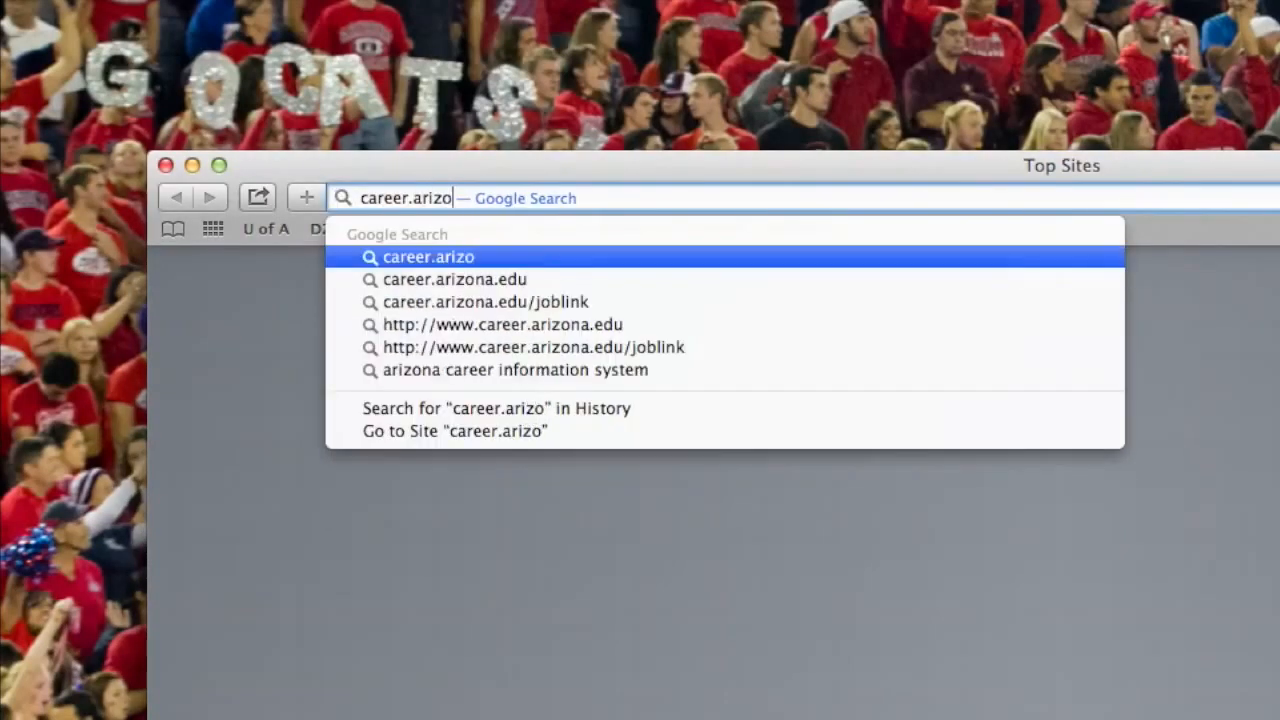
left_click(454, 279)
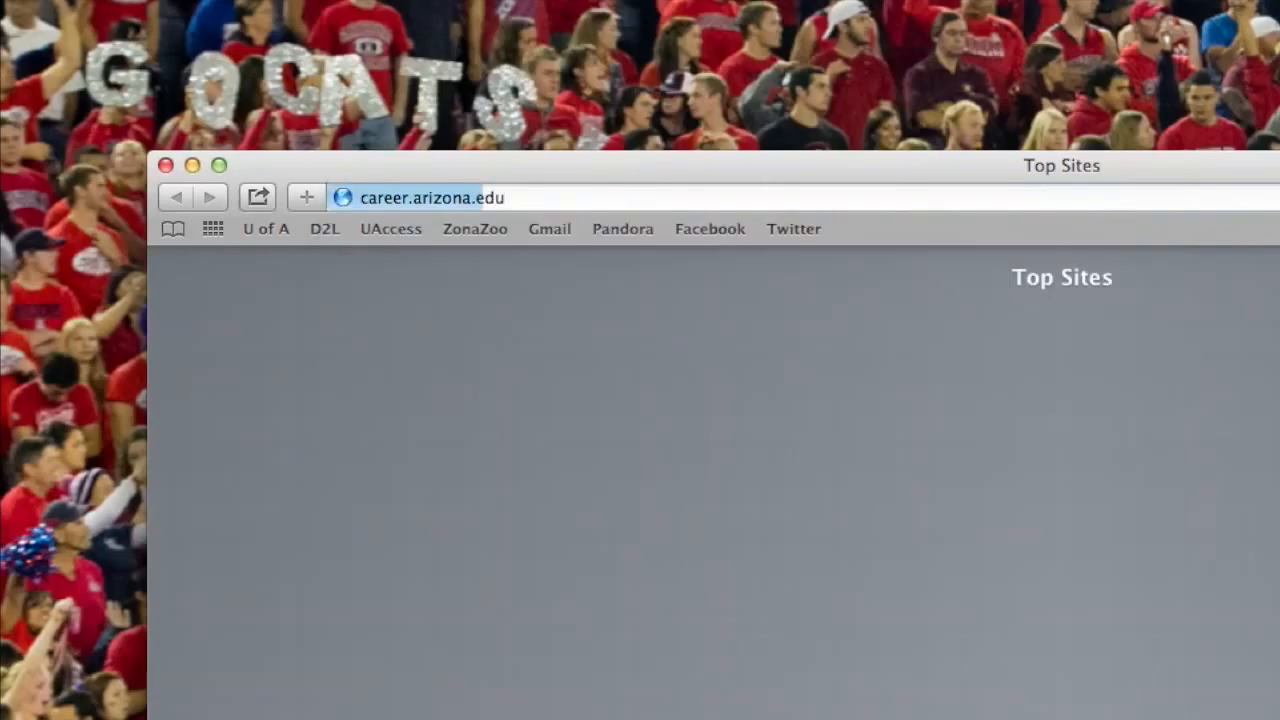
key("Return")
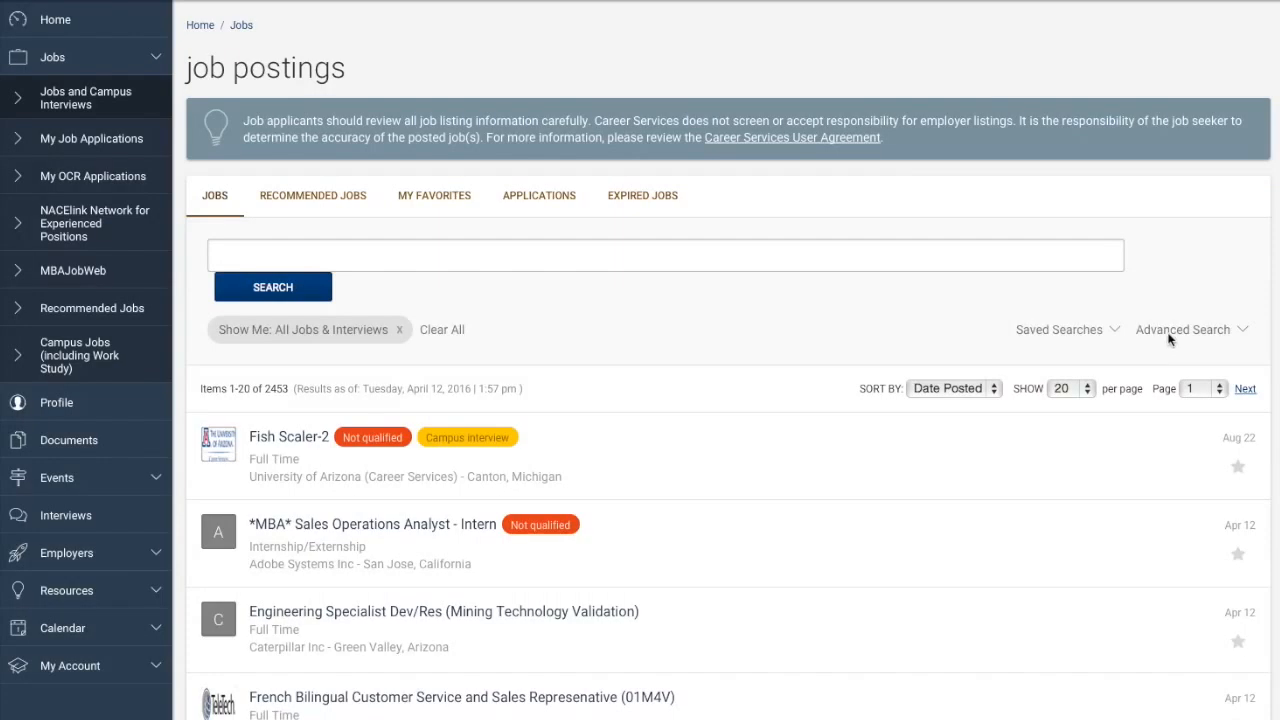
Open Advanced Search and enter zip code 85719 to filter job postings
left_click(1183, 329)
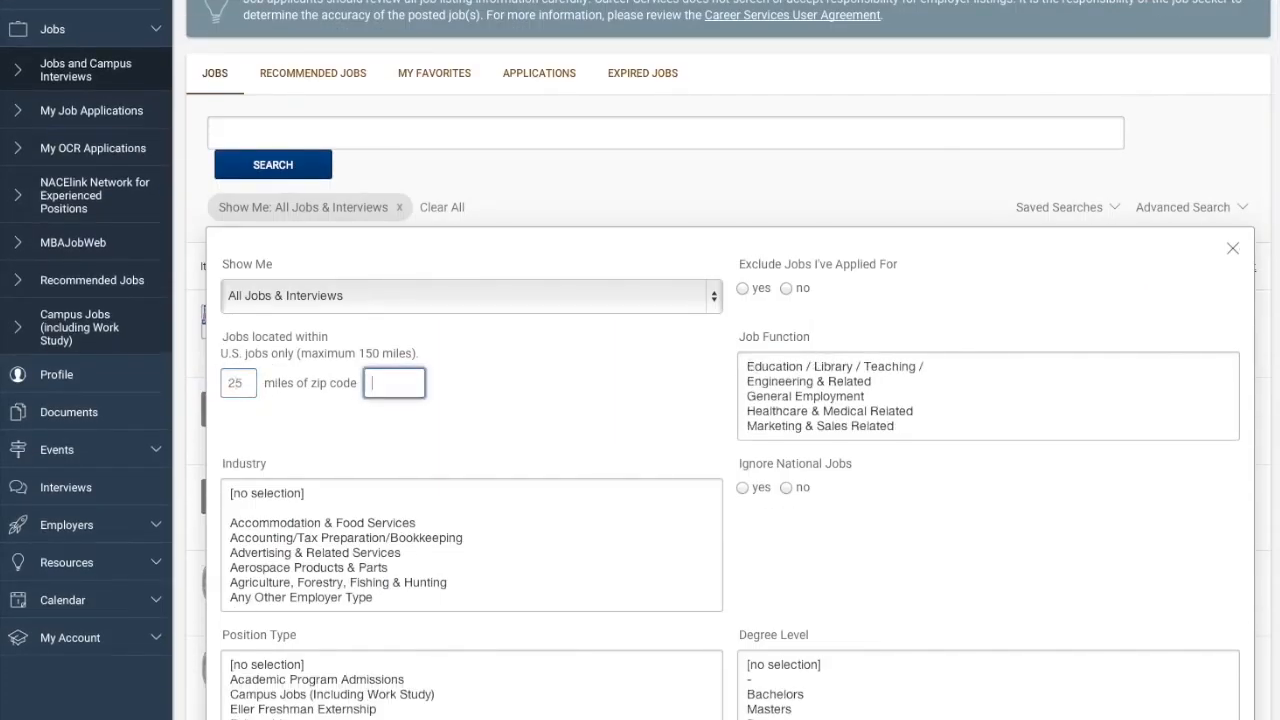
type("85719")
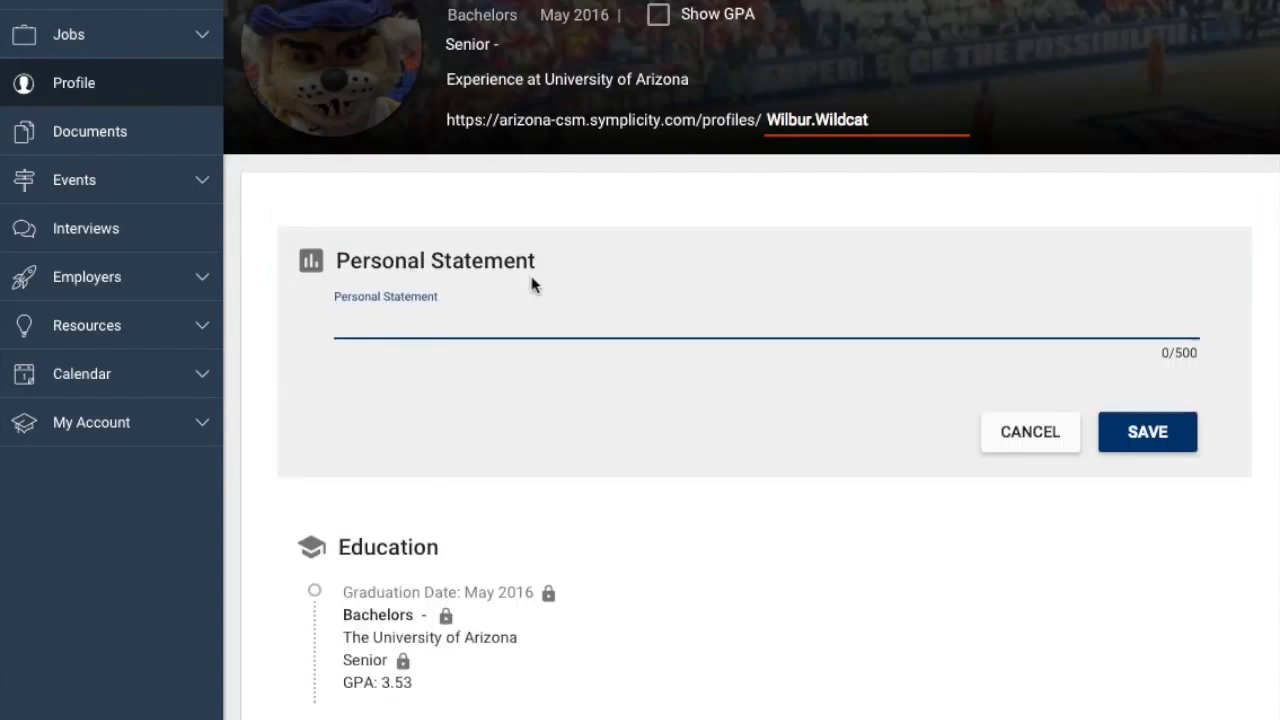
Enter the personal statement 'I am committed to the University of Arizona'
type("I am committed to the U")
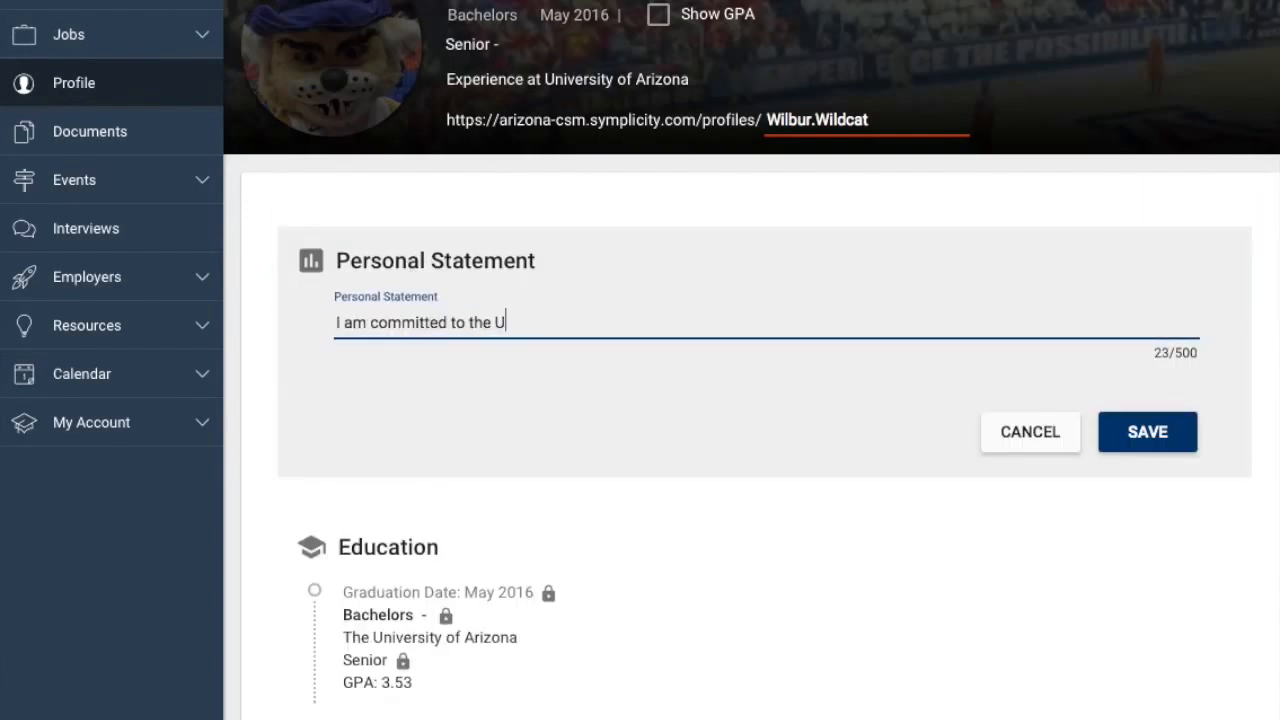
type("niversity of Arizona")
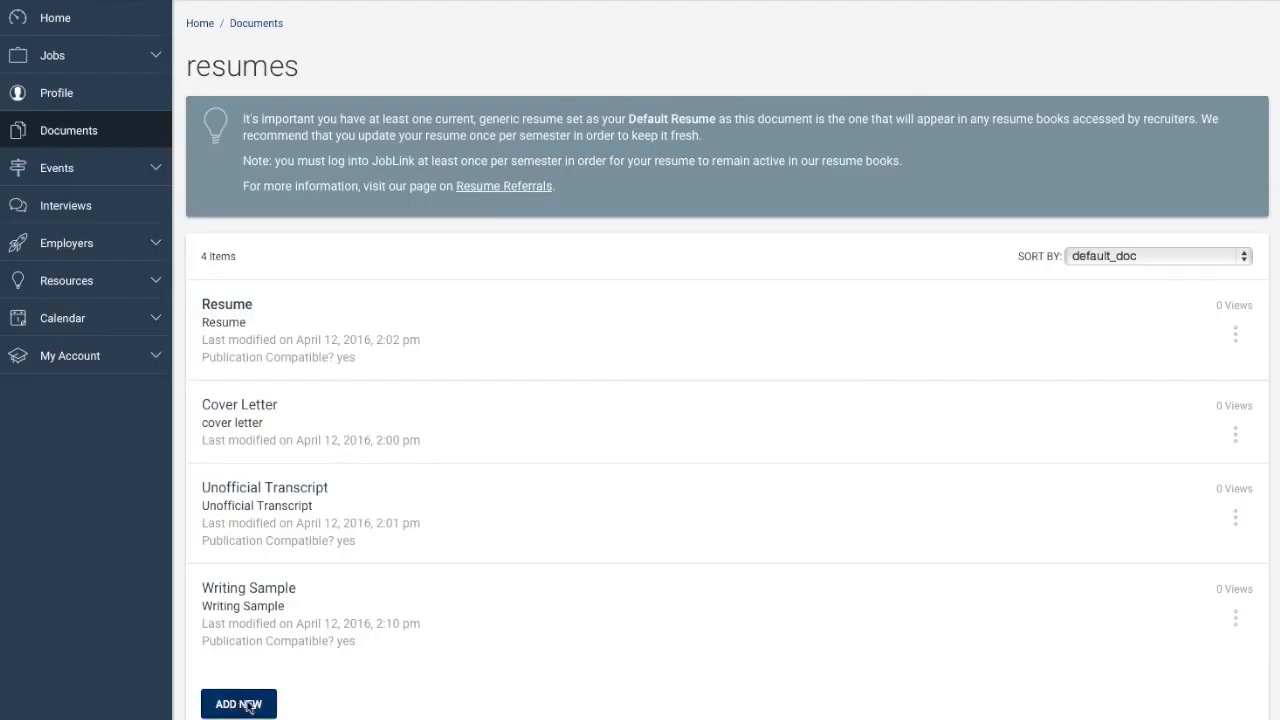
Browse Documents and Career Fairs, then request a counseling appointment and list its types
left_click(58, 167)
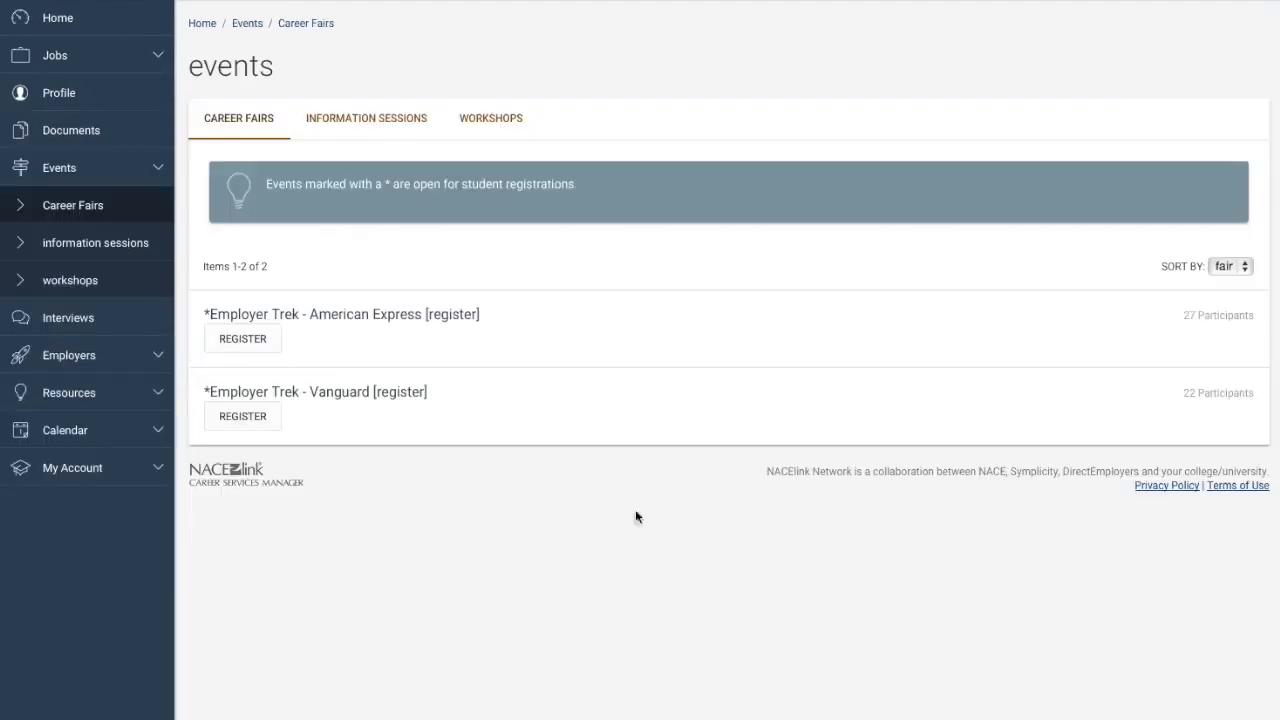
mouse_move(242, 338)
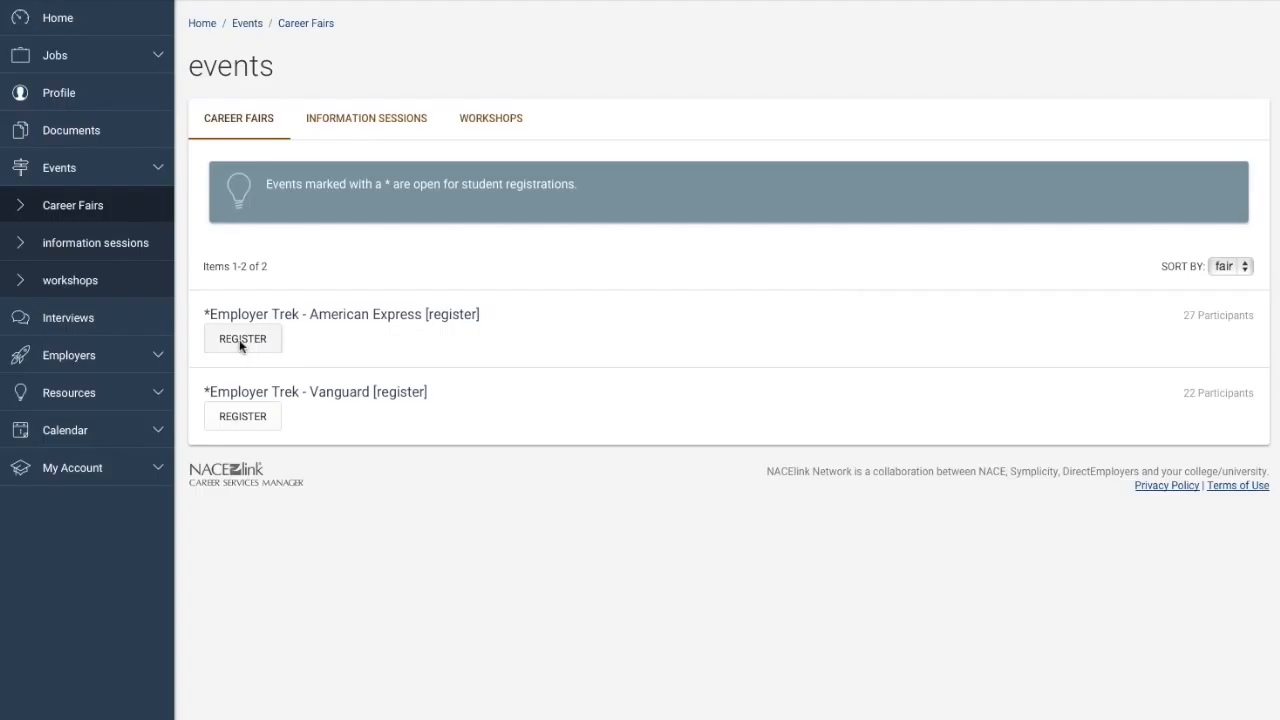
left_click(64, 429)
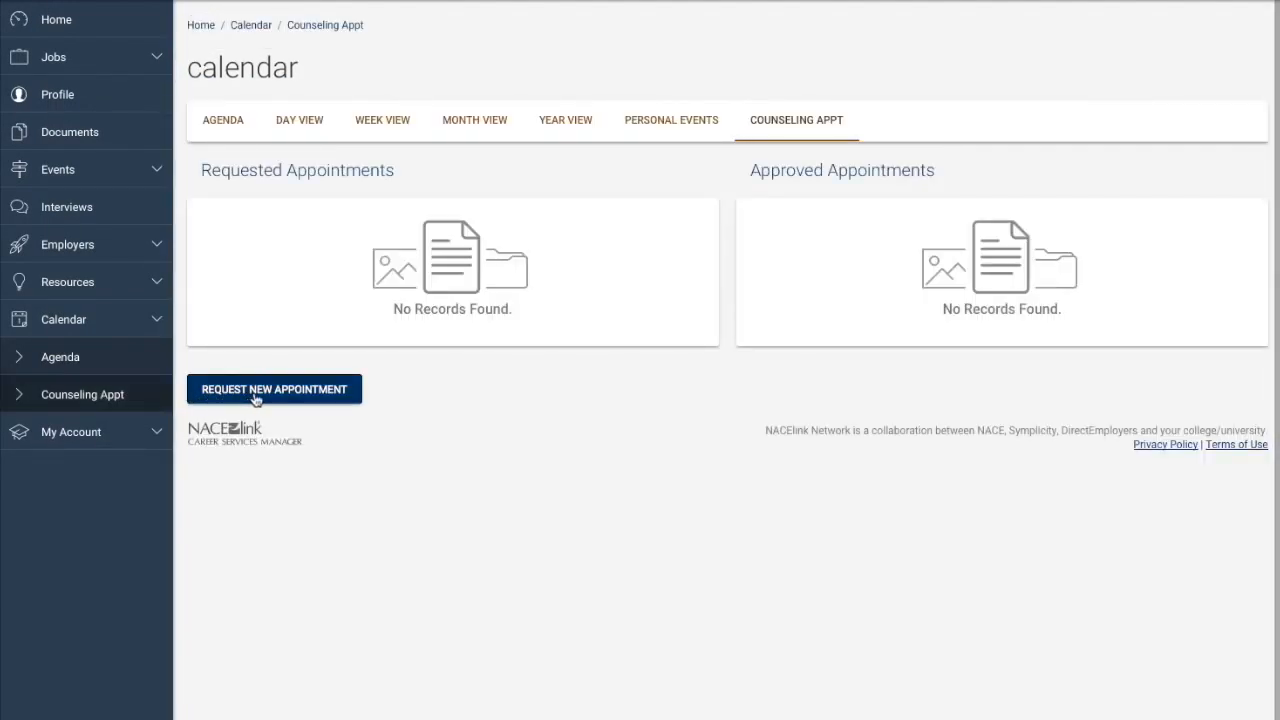
left_click(274, 389)
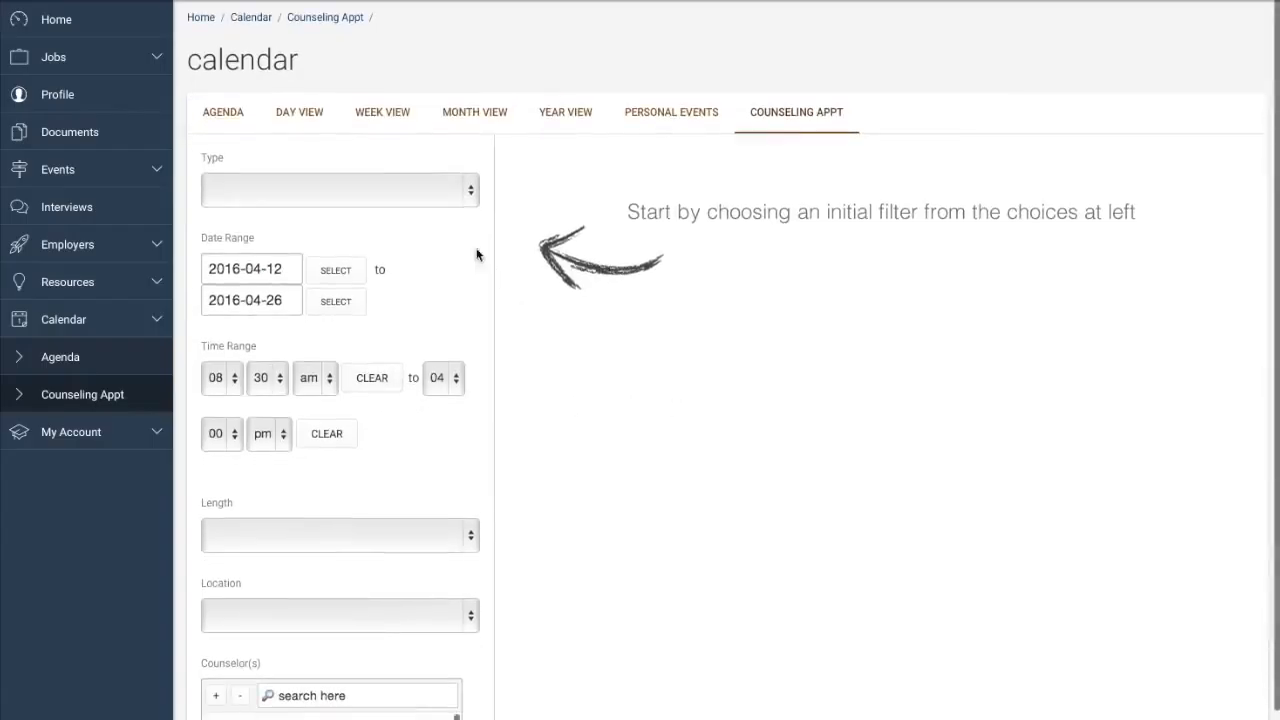
left_click(340, 189)
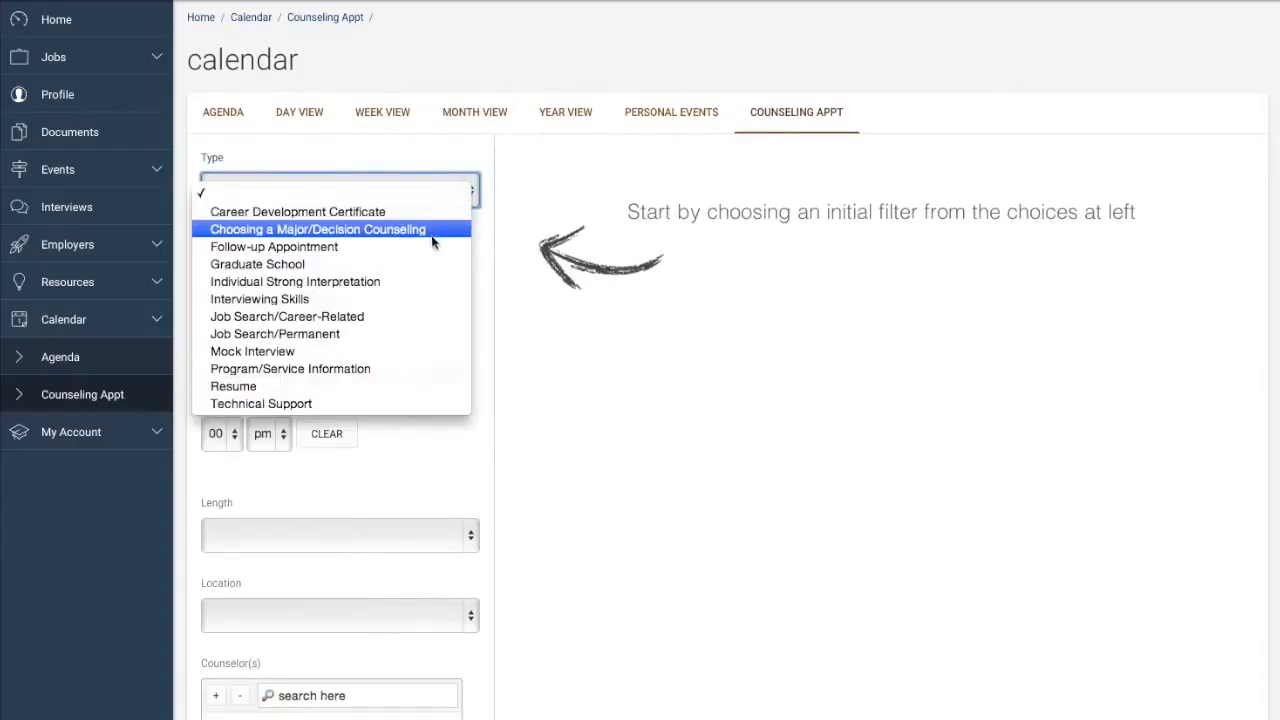